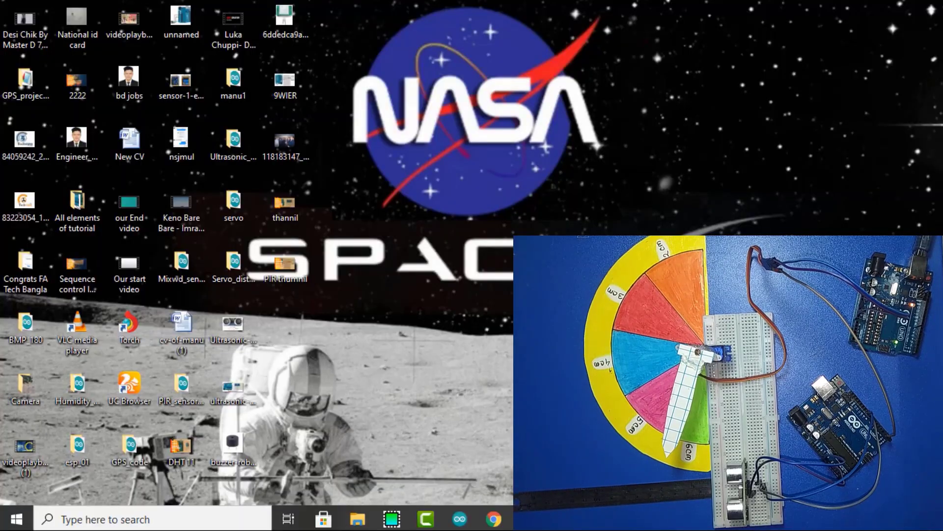
Load the Ultrasonic_control_servo sketch from the desktop into the Arduino editor.
{"action": "left_click", "coordinate": [459, 519]}
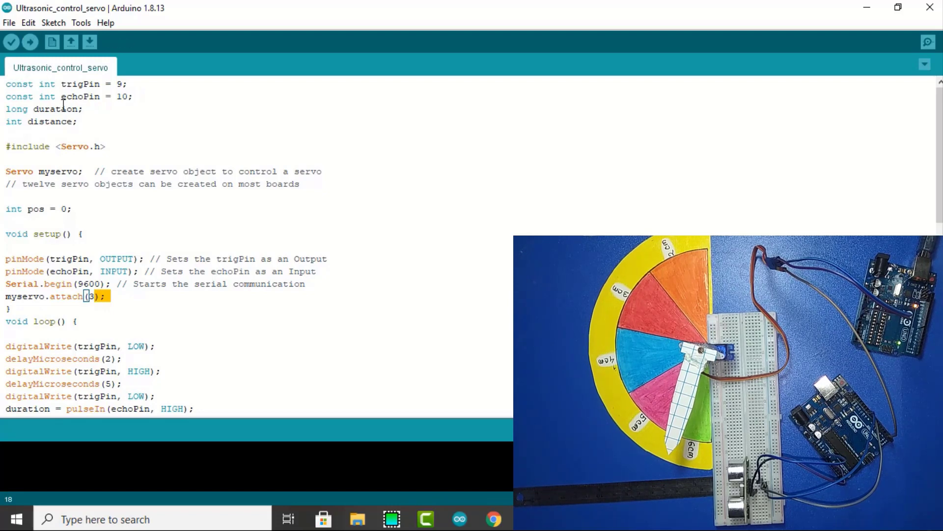
Attempt to upload the sketch; it fails with a 'can't open device COM5' error.
{"action": "left_click", "coordinate": [28, 42]}
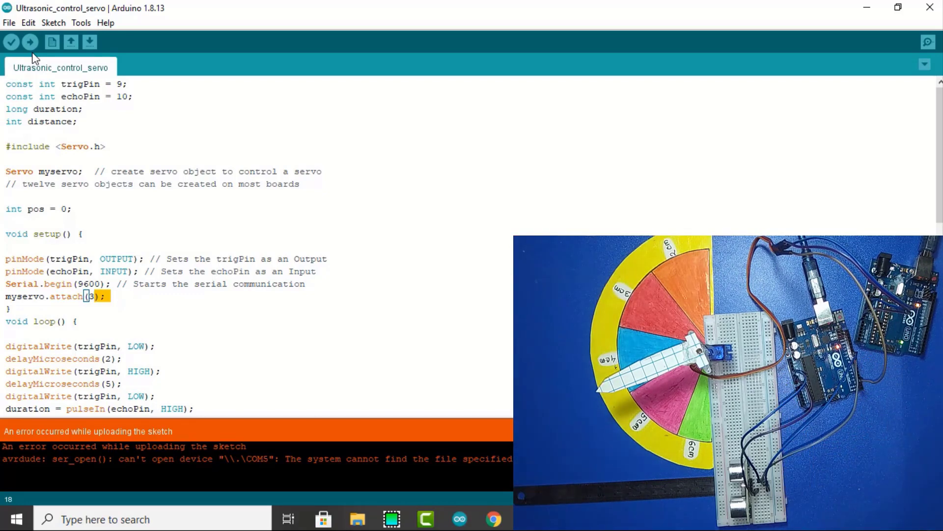
Retry the upload so the sketch compiles to 4284 bytes and begins uploading to the board.
{"action": "left_click", "coordinate": [29, 42]}
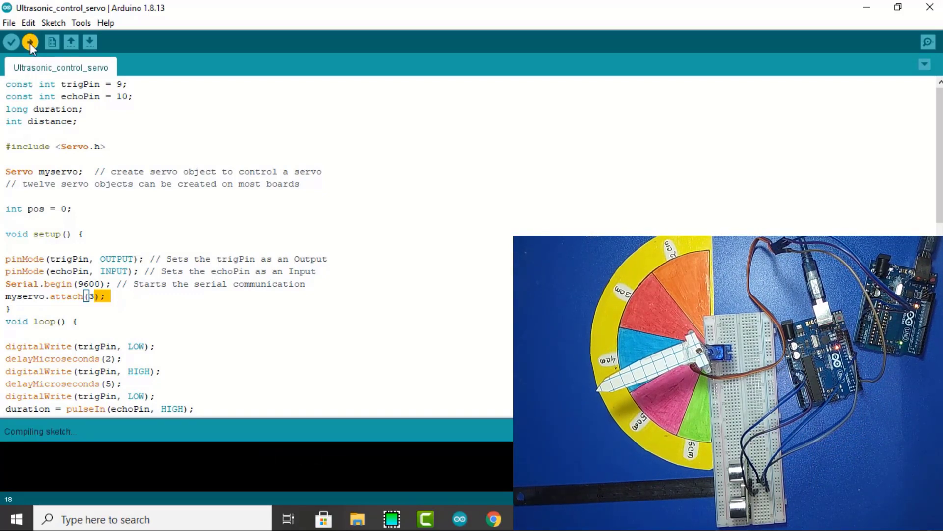
{"action": "left_click", "coordinate": [30, 41]}
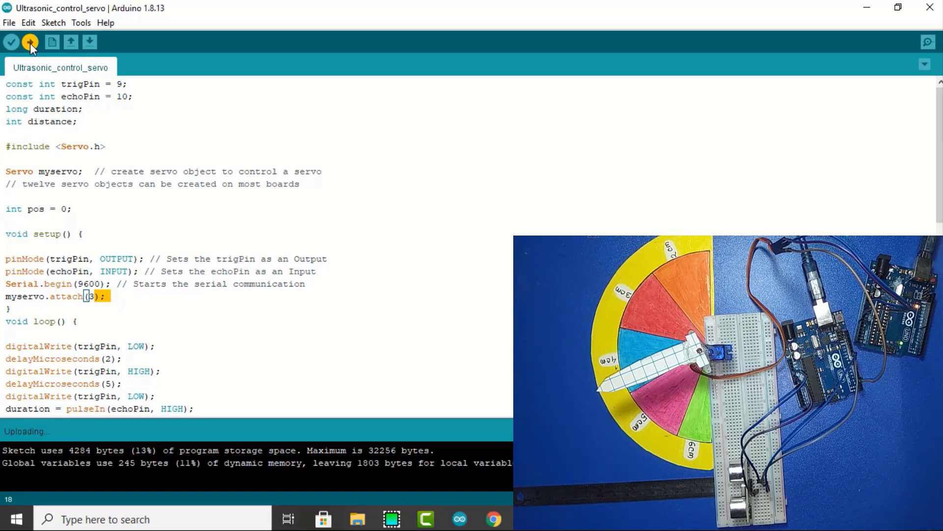